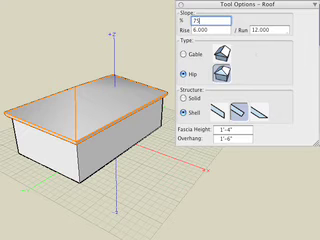
Set the roof slope to 75 in the Roof Tool Options and apply it to the box
text(75)
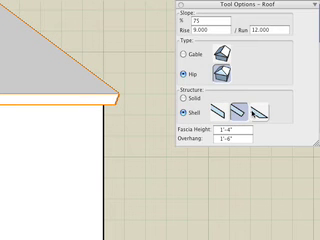
click(300, 108)
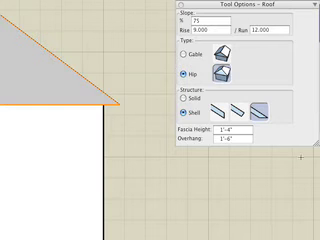
click(178, 104)
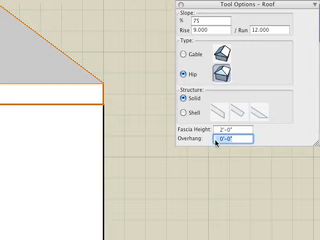
Set the roof overhang to 24 and confirm the value
text(24)
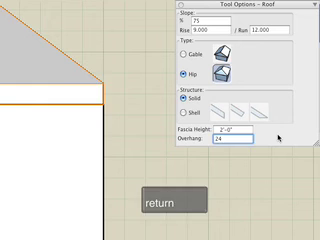
key(tab)
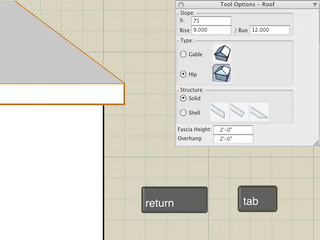